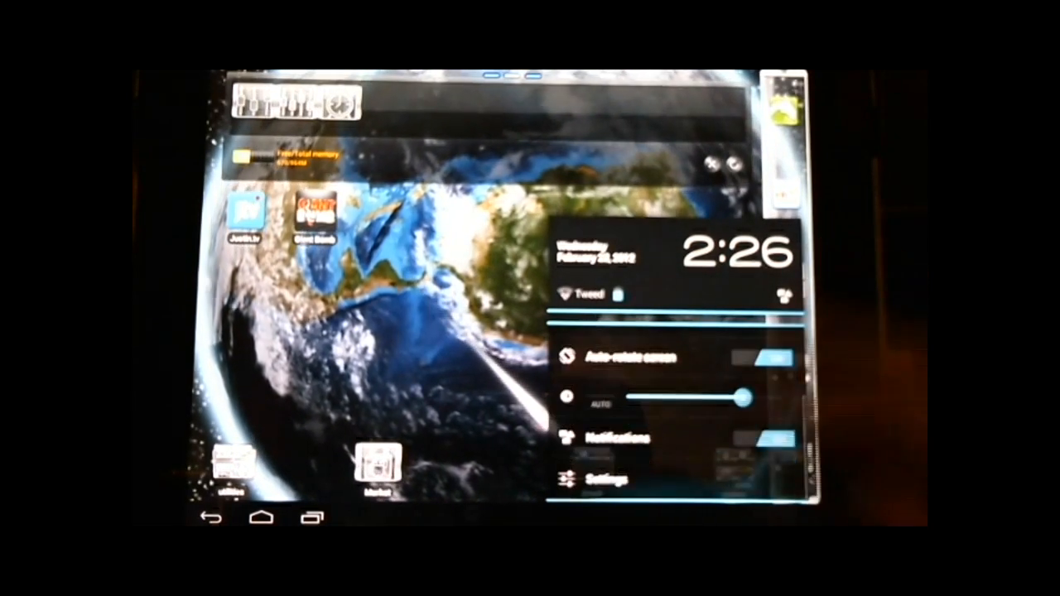
Step: Reach the About tablet page showing the Alpha 2 ROM build and version information
left_click(607, 482)
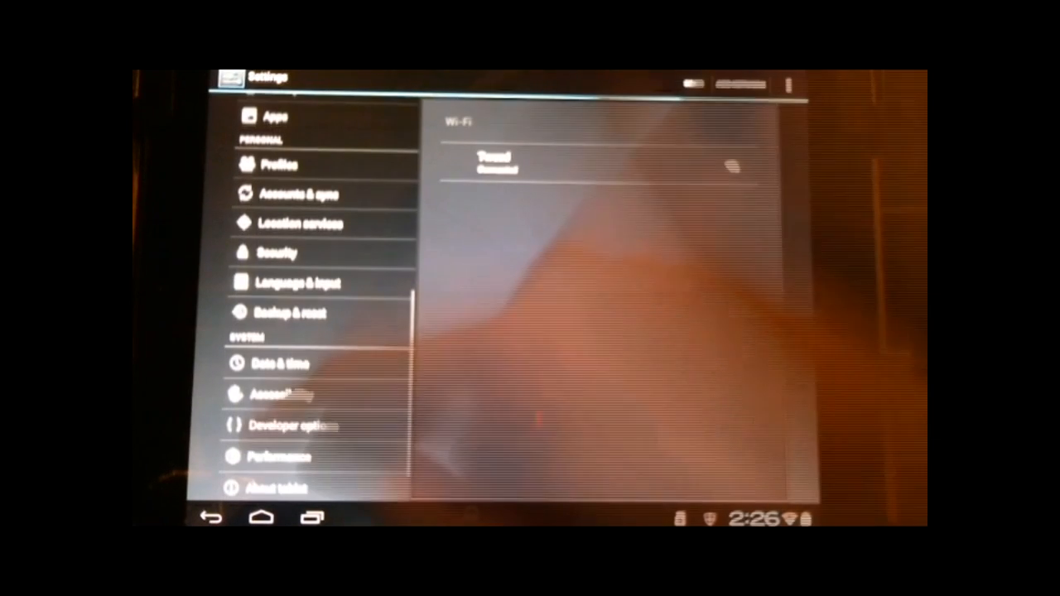
left_click(290, 487)
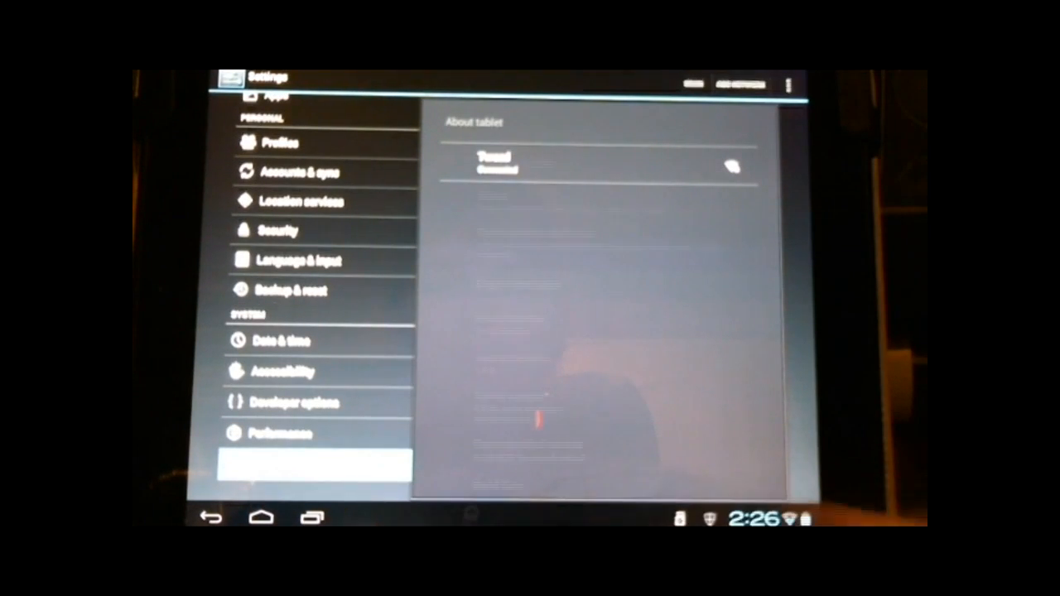